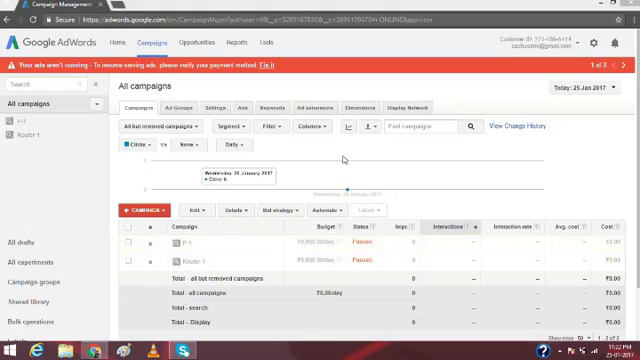
pyautogui.moveTo(344, 160)
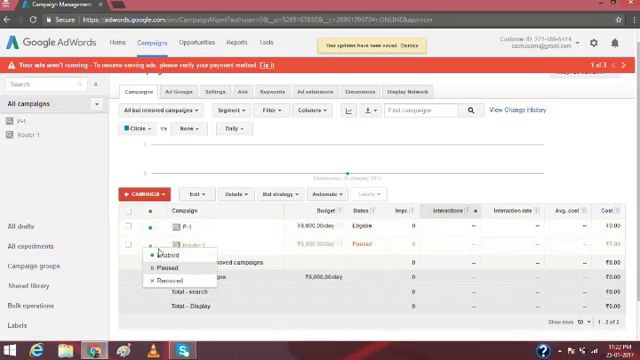
# Start a new Search Network only call-only campaign and name it Email Calls.
pyautogui.click(156, 254)
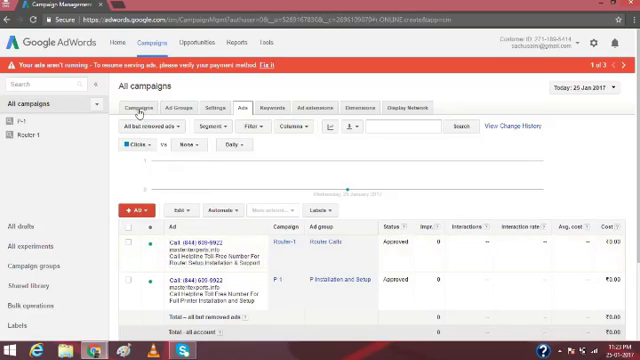
pyautogui.click(136, 108)
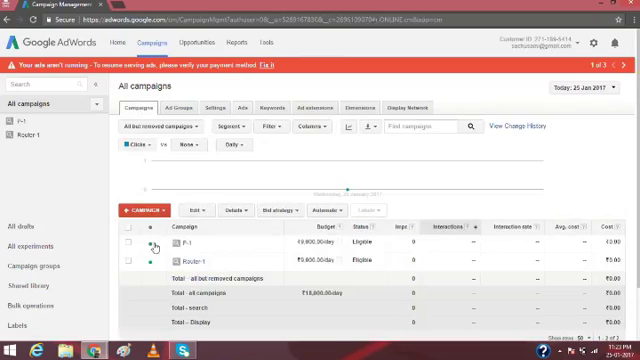
pyautogui.click(156, 244)
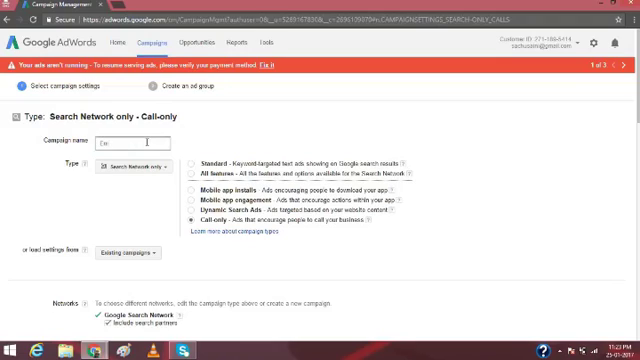
pyautogui.write('Email Calls')
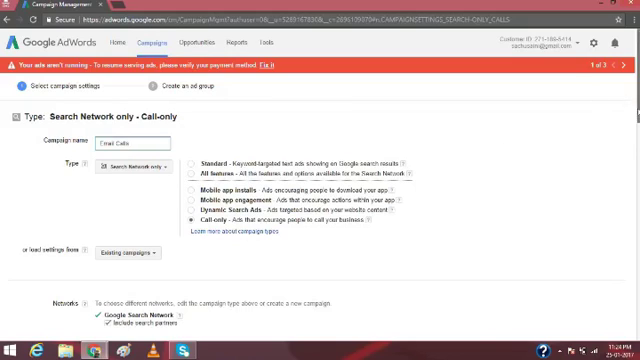
# Choose specific locations and add United States and Canada as targets.
pyautogui.scroll(-3)
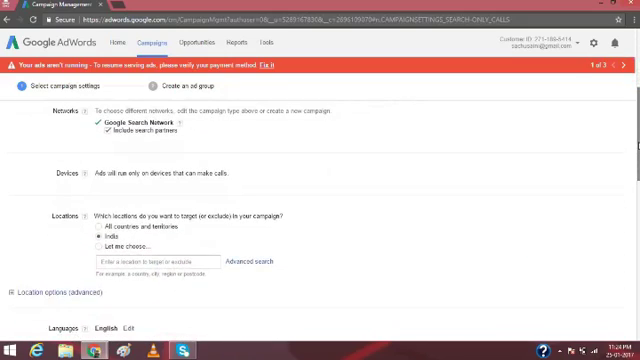
pyautogui.scroll(-3)
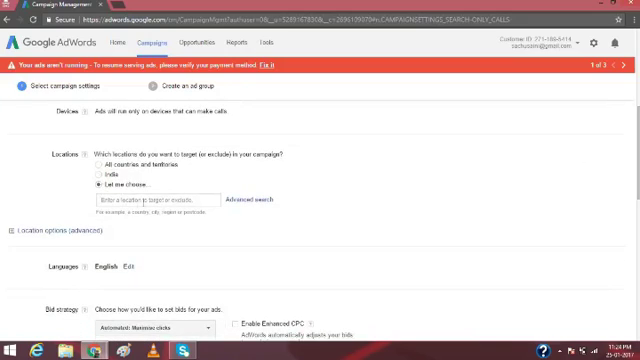
pyautogui.write('un')
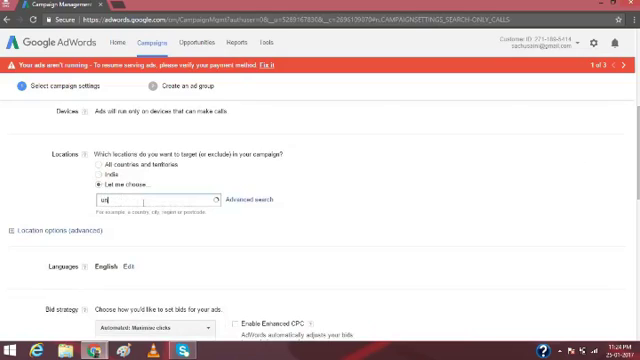
pyautogui.write('united st')
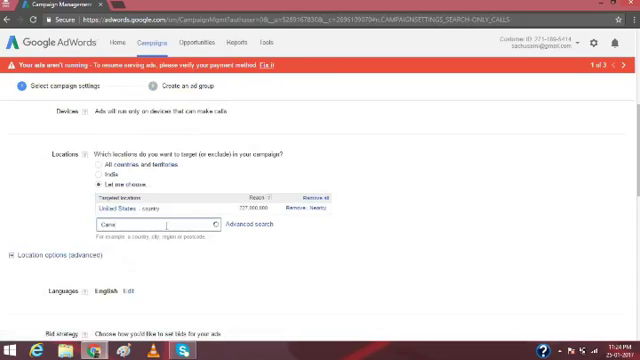
pyautogui.write('Canada')
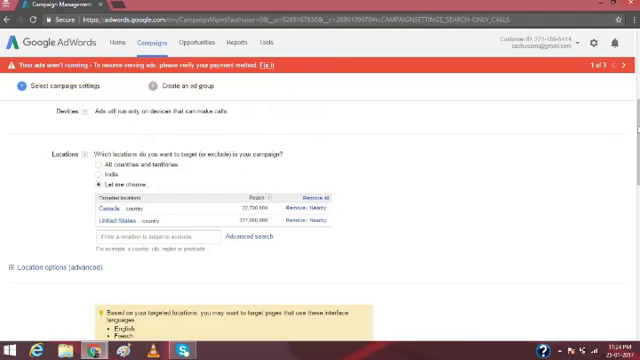
pyautogui.scroll(-3)
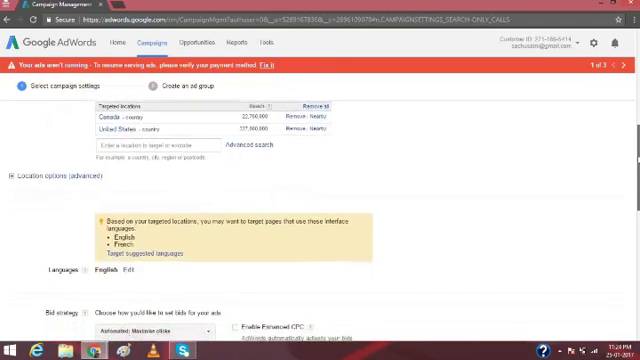
# Set Manual CPC bidding with a 300 daily budget and save and continue to ad group setup.
pyautogui.scroll(-3)
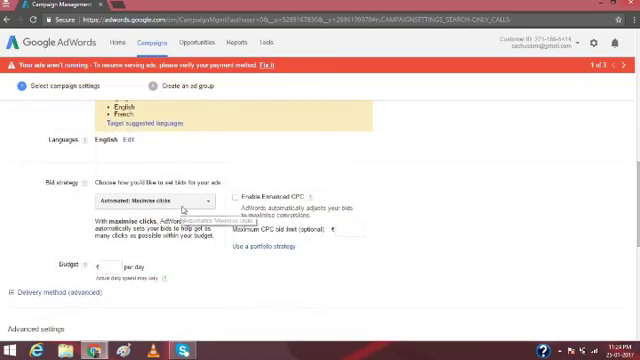
pyautogui.click(148, 202)
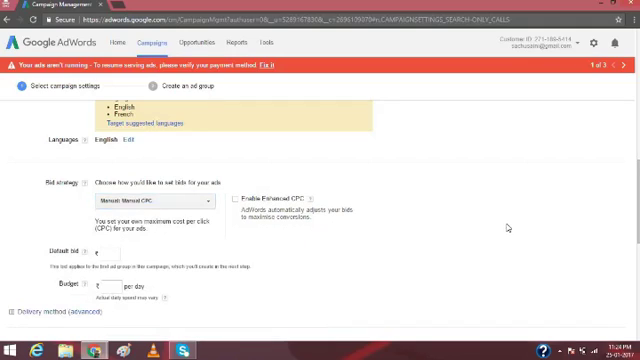
pyautogui.moveTo(508, 228)
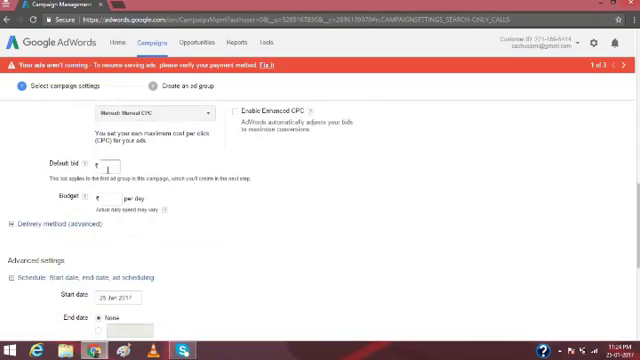
pyautogui.write('300')
pyautogui.click(108, 198)
pyautogui.write('2500')
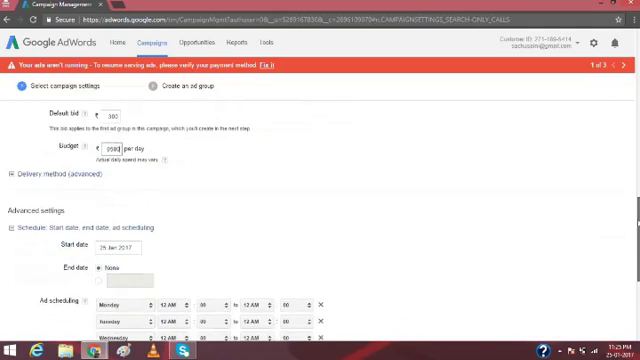
pyautogui.scroll(-3)
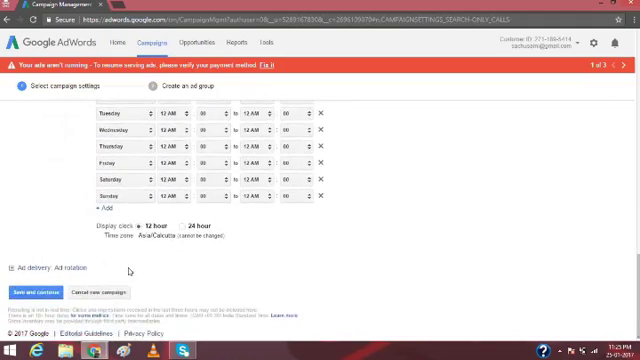
pyautogui.click(30, 292)
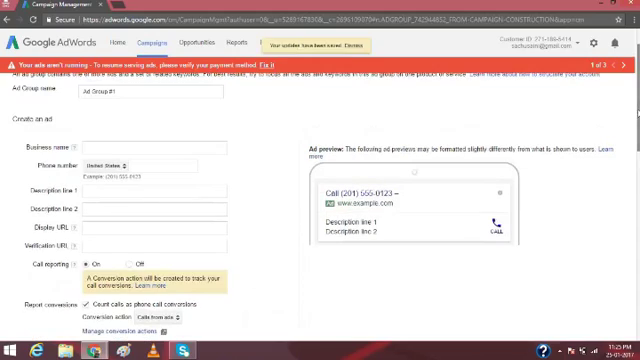
# Name the new ad group Email.
pyautogui.click(150, 94)
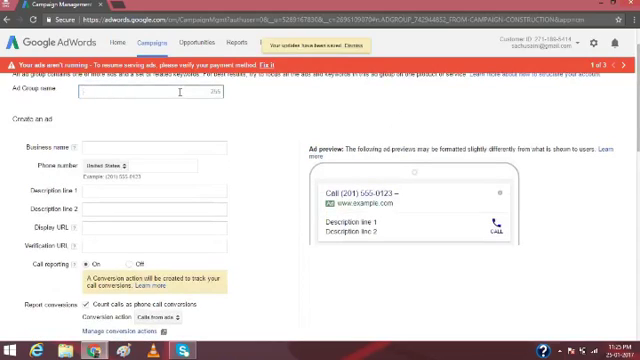
pyautogui.write('Email Support')
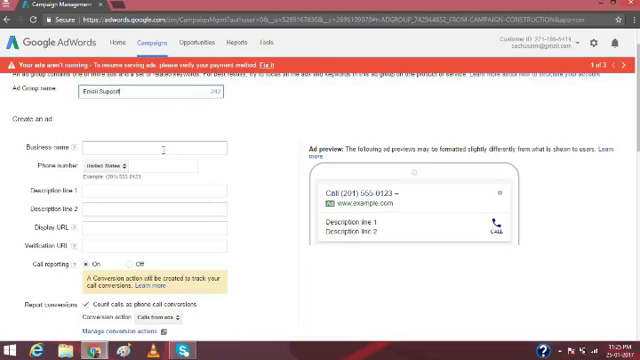
# Enter Global email support team as the call ad's business name.
pyautogui.click(150, 148)
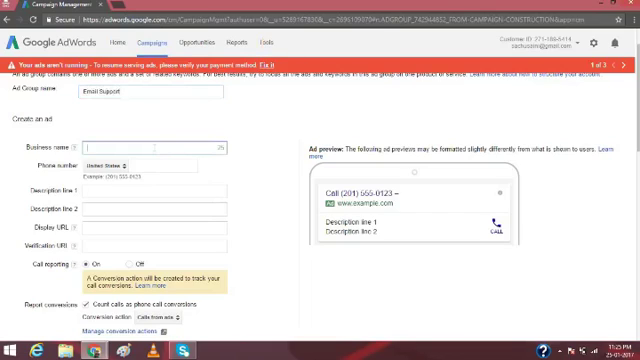
pyautogui.write('Global E')
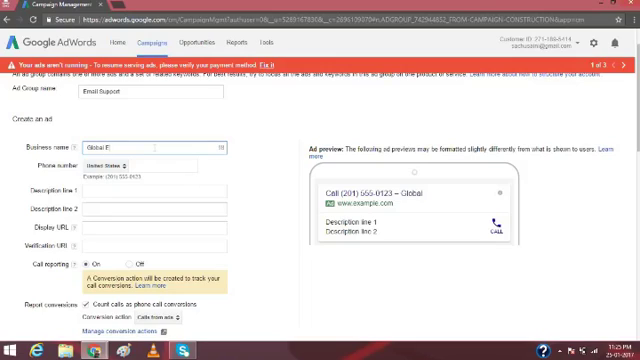
pyautogui.write('mail')
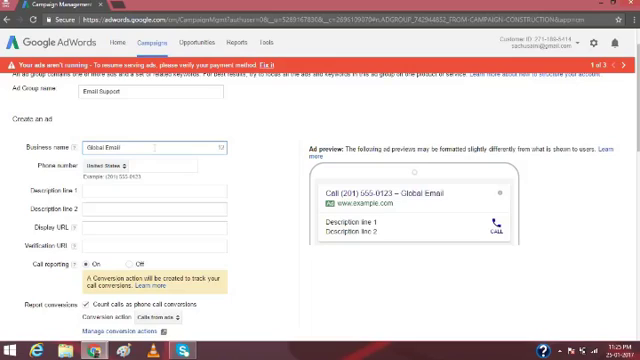
pyautogui.write('S')
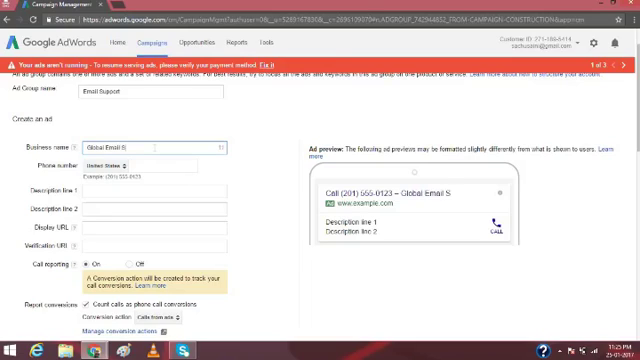
pyautogui.write('uppo')
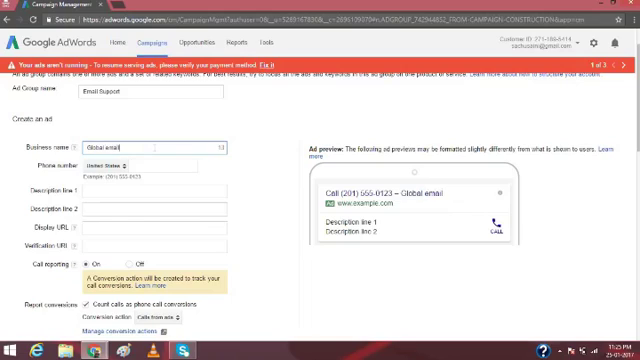
pyautogui.write('support')
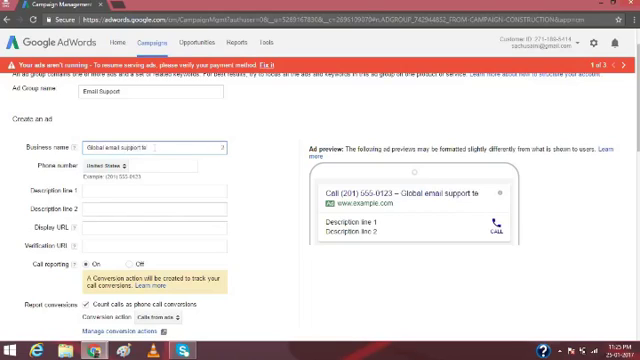
pyautogui.write('team')
pyautogui.click(162, 166)
pyautogui.write('(844')
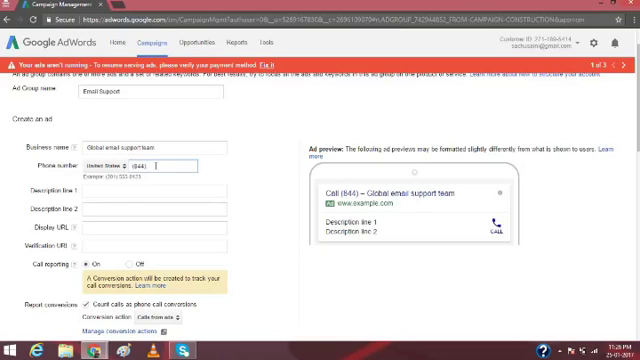
# Enter the toll-free phone number for the call ad.
pyautogui.write('4')
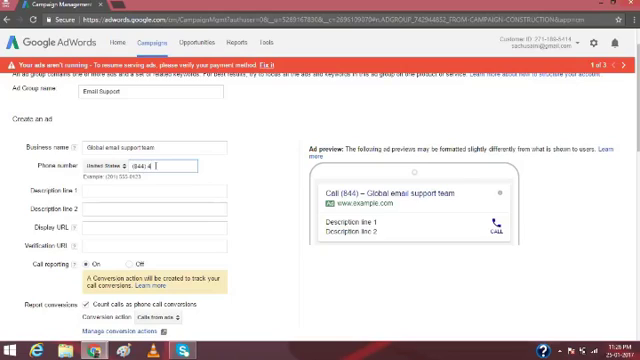
pyautogui.write('443')
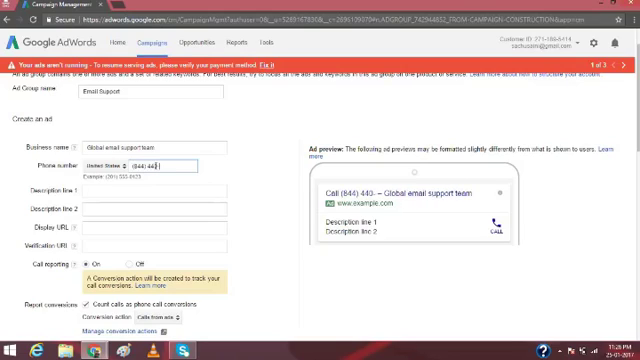
pyautogui.write('4430')
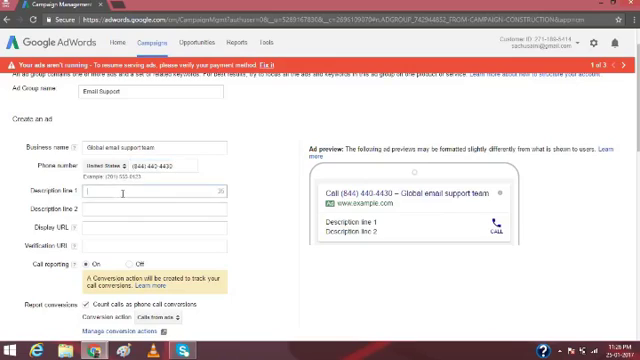
# Write the two description lines about calling the toll free number for email help.
pyautogui.write('Call helpline')
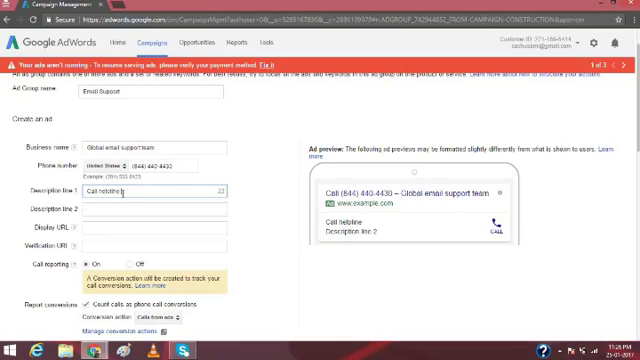
pyautogui.write('toll free')
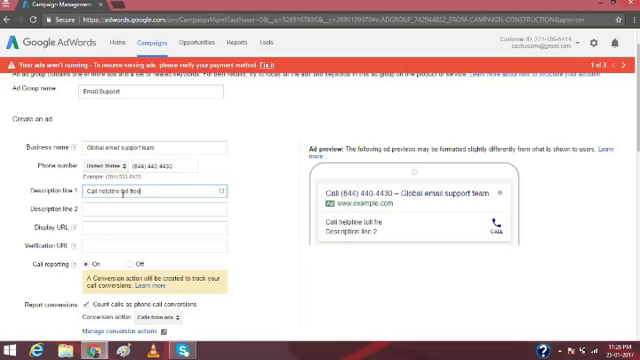
pyautogui.write('number')
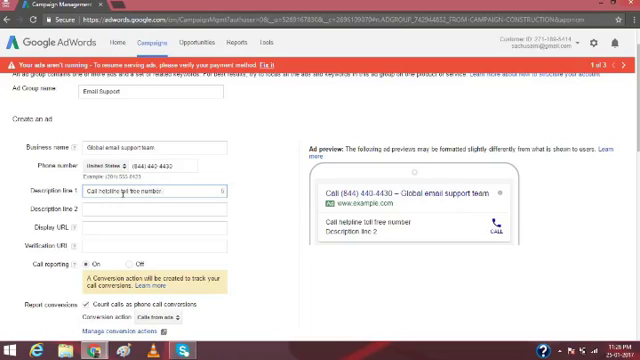
pyautogui.write('to')
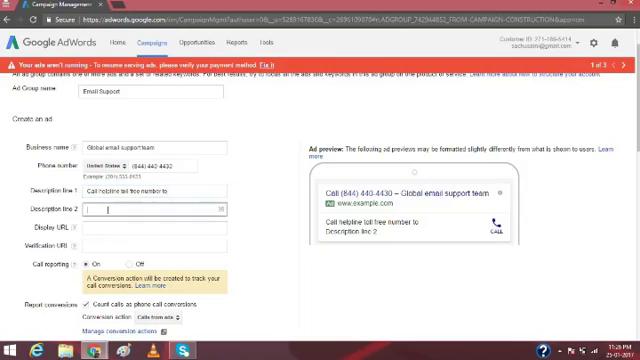
pyautogui.write('Hi')
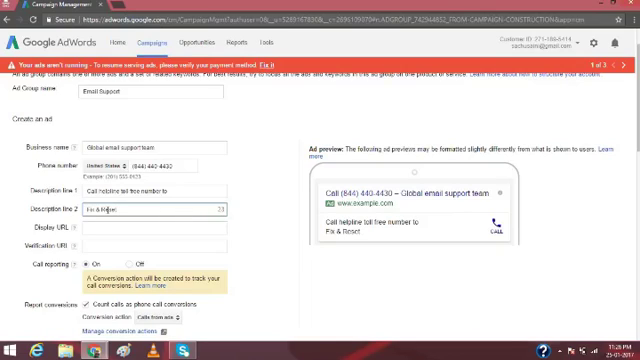
pyautogui.write('email & password issues')
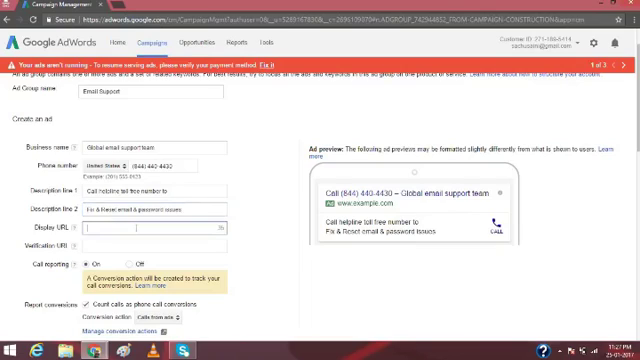
# Enter the display URL and verification URL, then move down to keyword entry.
pyautogui.write('http')
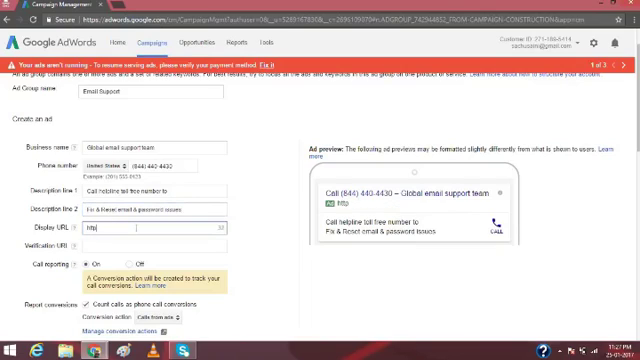
pyautogui.write('A/o')
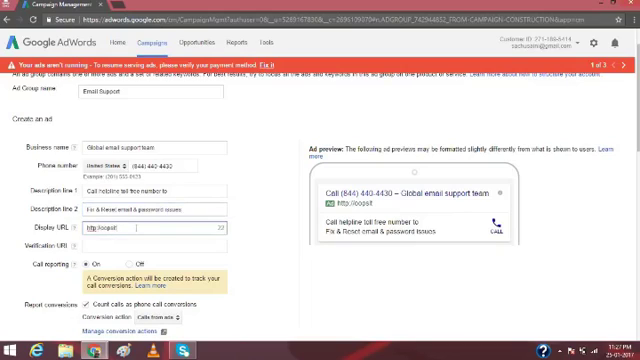
pyautogui.write('expert.info')
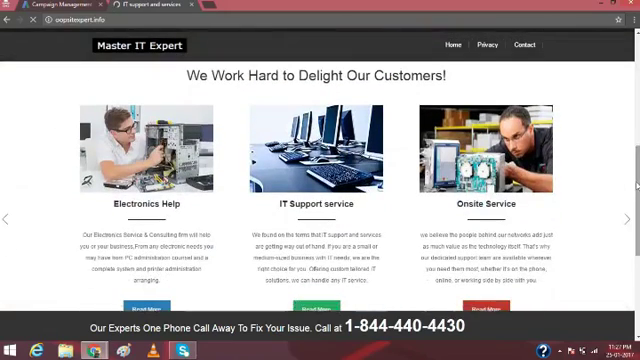
pyautogui.scroll(-3)
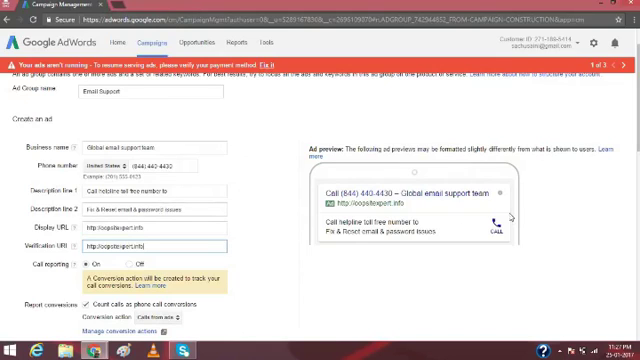
pyautogui.scroll(-3)
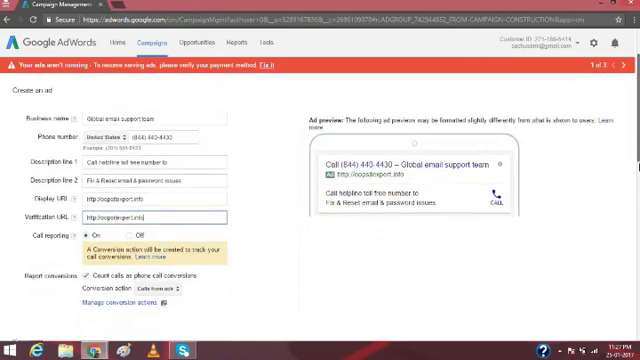
pyautogui.scroll(-3)
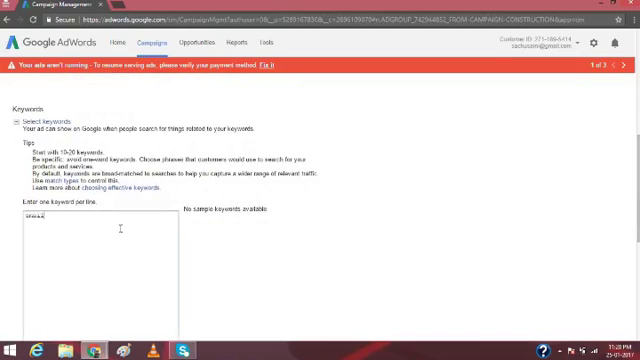
# Enter keywords email support, email helpline and how-to email reset phrases, then review traffic estimates.
pyautogui.write('support')
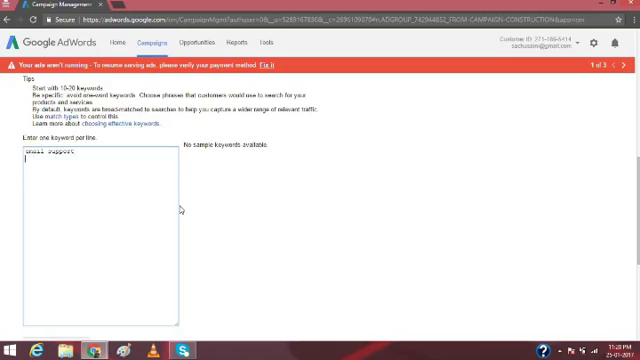
pyautogui.write('email')
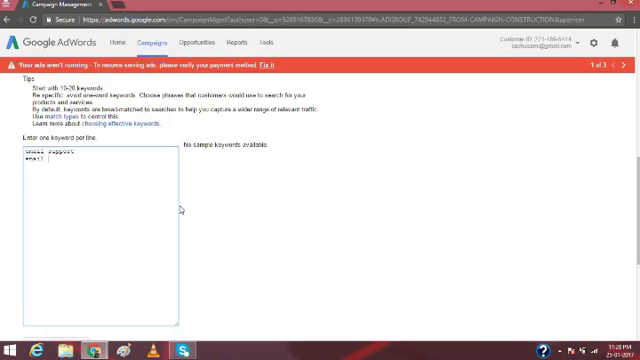
pyautogui.write('helpline')
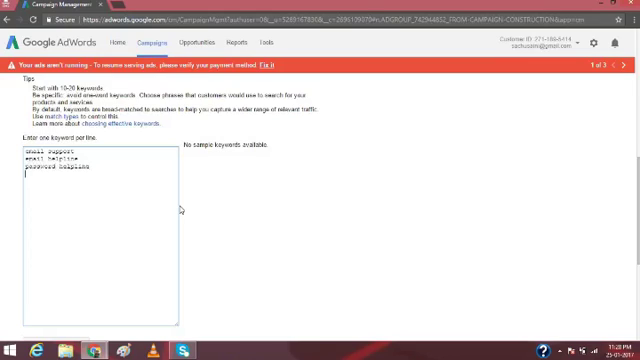
pyautogui.write('how to get my emai')
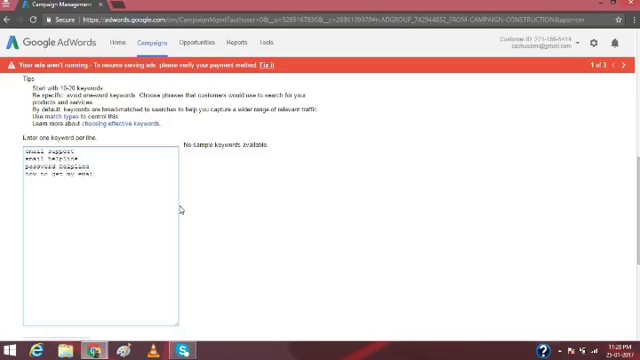
pyautogui.write('bar')
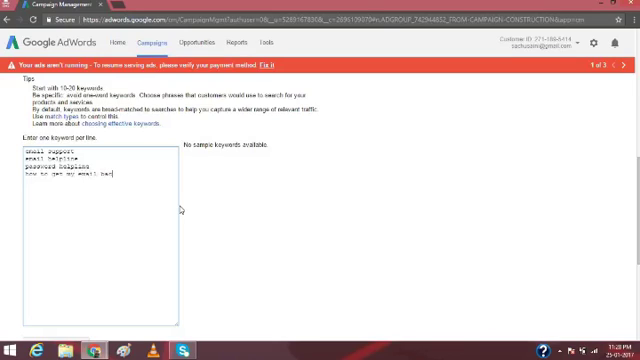
pyautogui.write('bc')
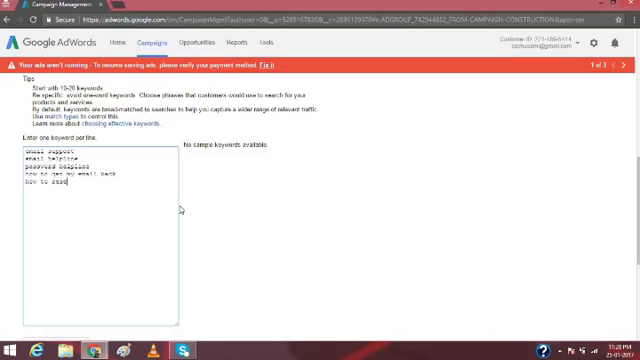
pyautogui.write('email')
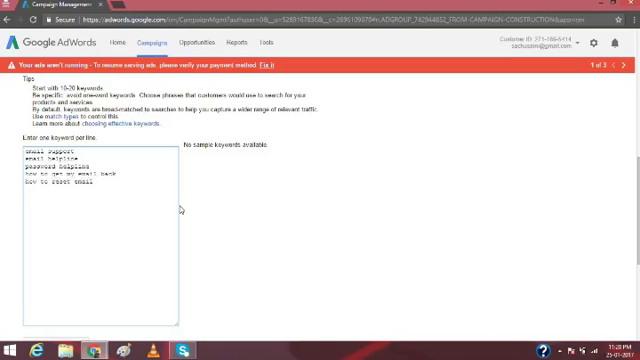
pyautogui.write('how to')
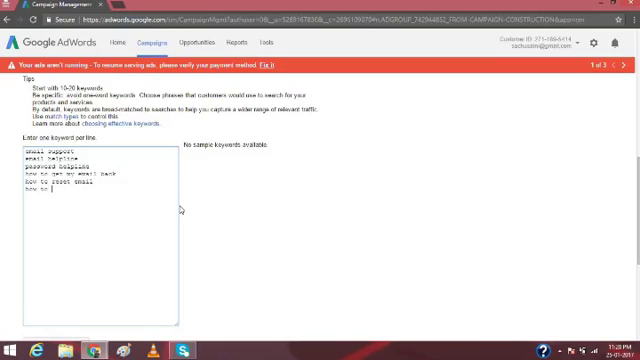
pyautogui.write('reset password')
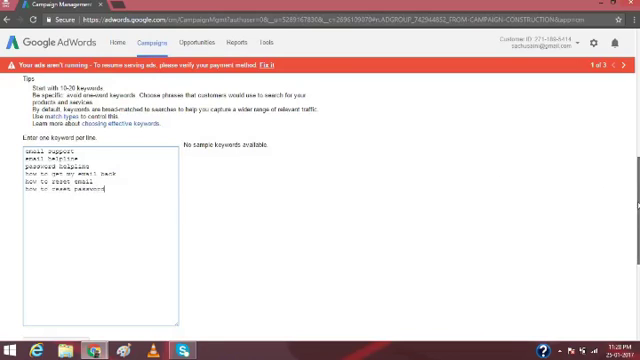
pyautogui.scroll(-3)
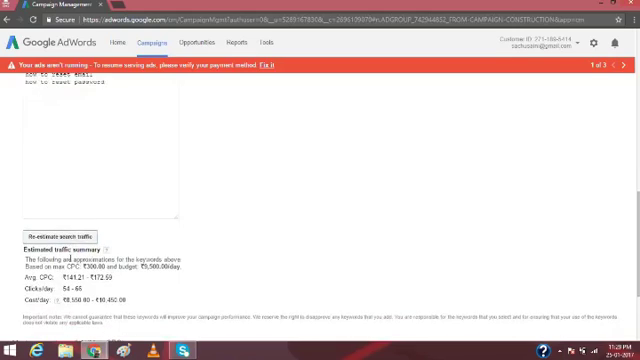
pyautogui.scroll(-3)
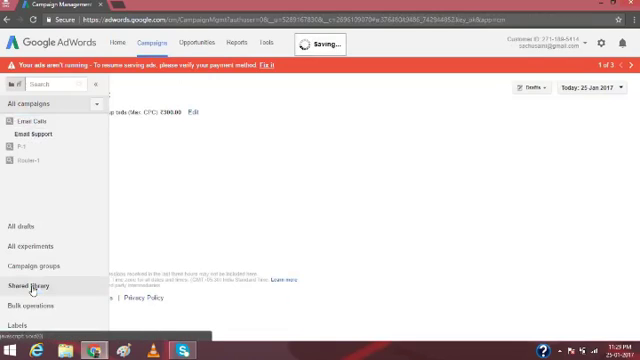
# Open the Email Support ad group and review its keywords and its ads.
pyautogui.click(28, 128)
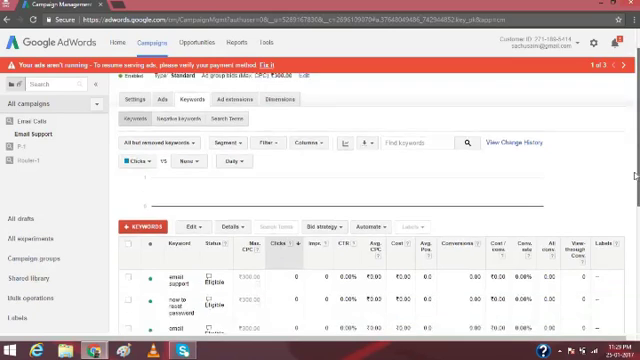
pyautogui.scroll(-3)
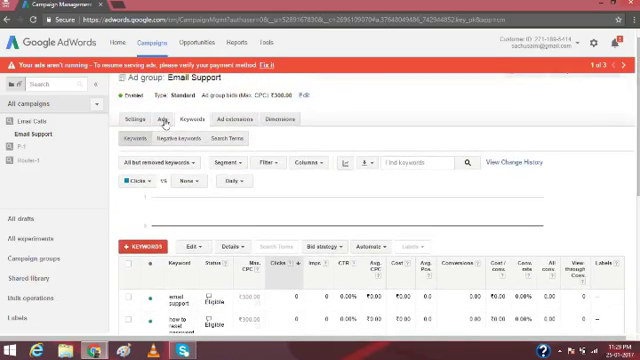
pyautogui.click(158, 122)
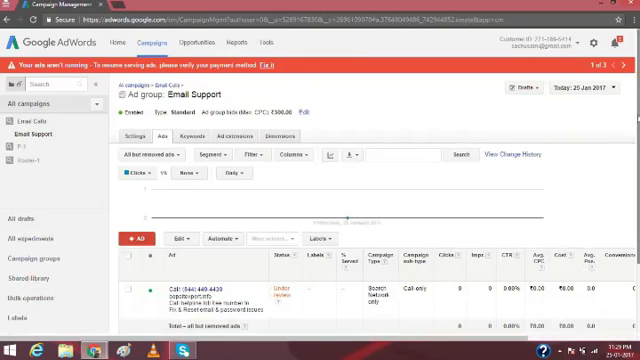
pyautogui.scroll(-3)
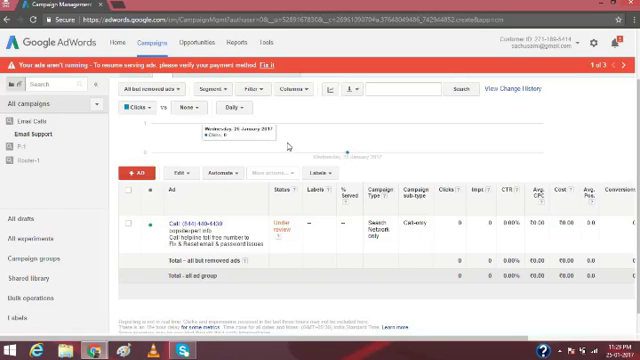
pyautogui.moveTo(292, 148)
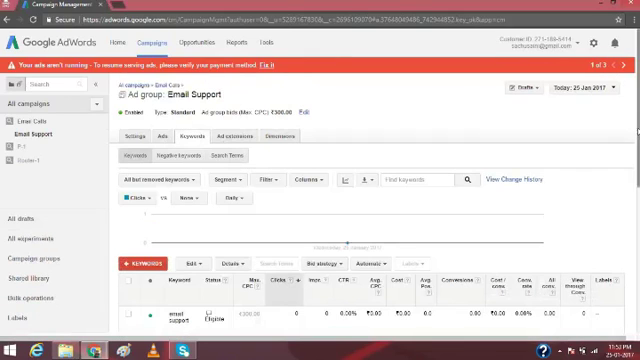
# Return to the keyword list, then check the call ad once more.
pyautogui.scroll(-3)
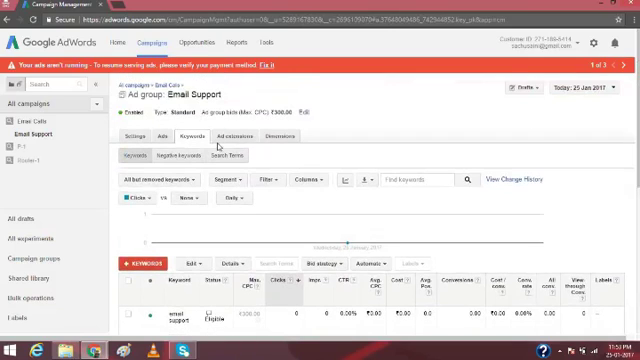
pyautogui.click(156, 140)
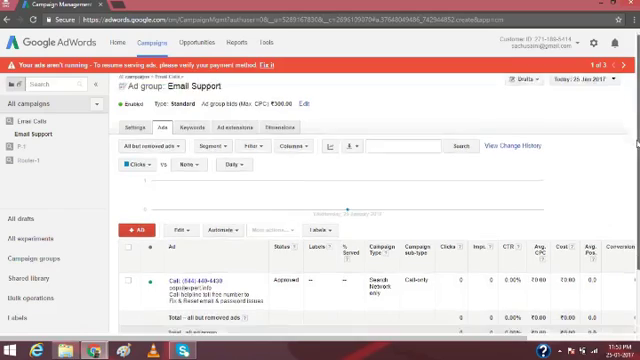
pyautogui.scroll(-3)
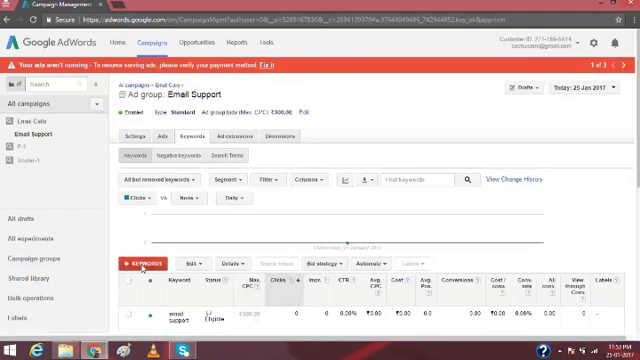
# Add keywords to the ad group starting with reset email password.
pyautogui.click(146, 264)
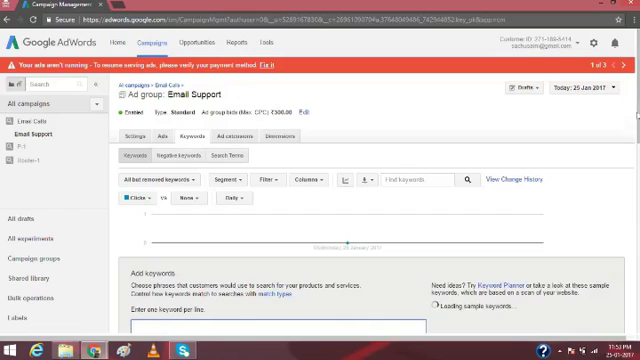
pyautogui.scroll(-3)
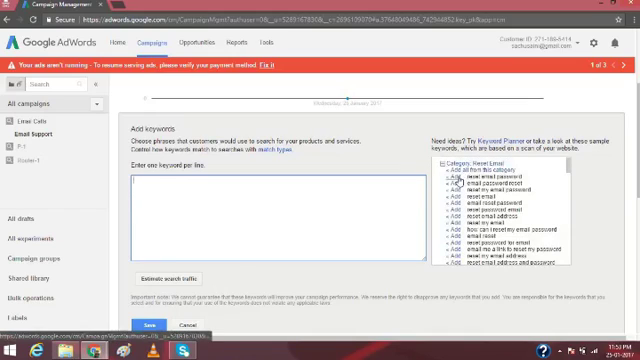
pyautogui.write('reset email password')
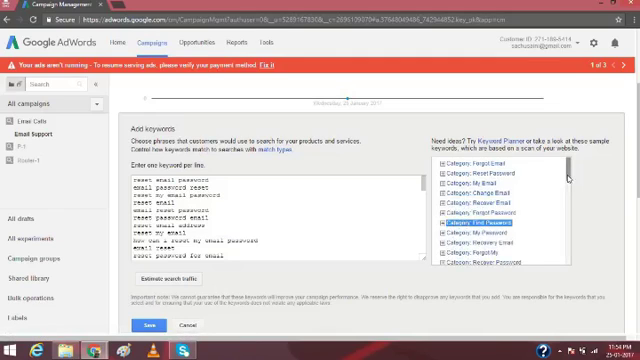
# Scroll through the keyword list and the estimated traffic summary.
pyautogui.scroll(-3)
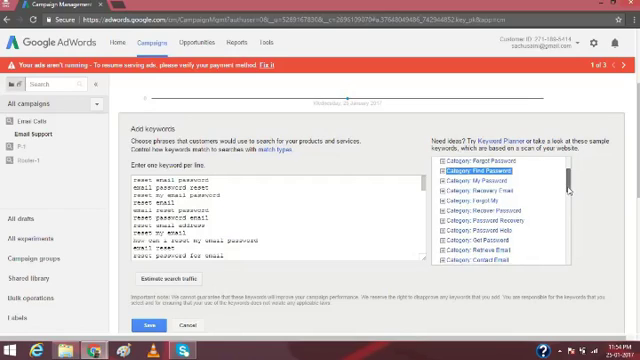
pyautogui.scroll(-3)
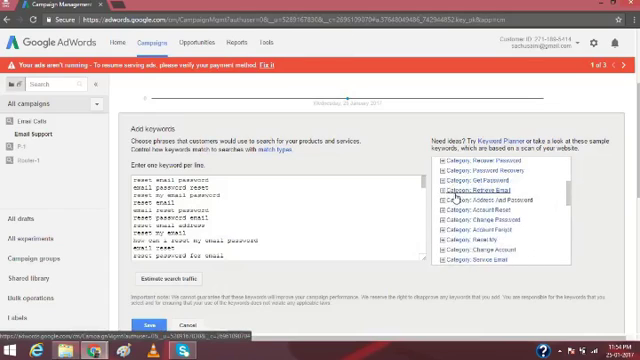
pyautogui.scroll(-3)
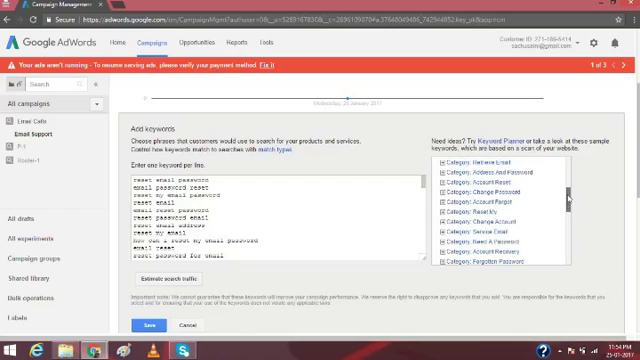
pyautogui.scroll(-3)
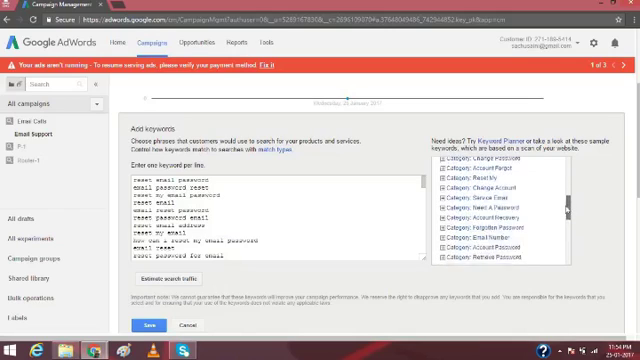
pyautogui.scroll(-3)
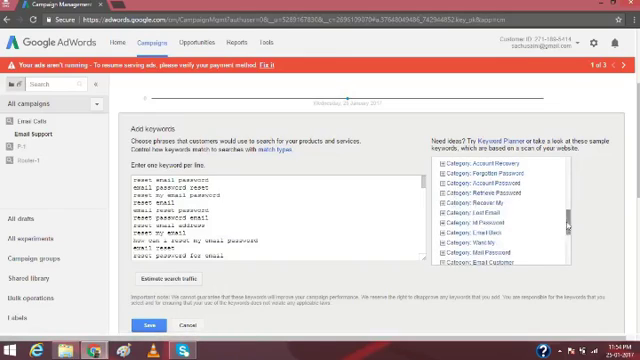
pyautogui.scroll(-3)
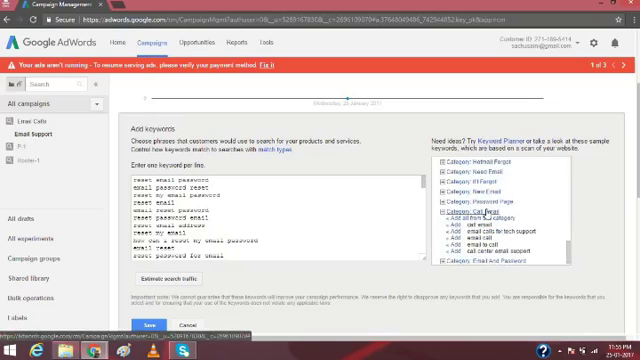
pyautogui.scroll(-3)
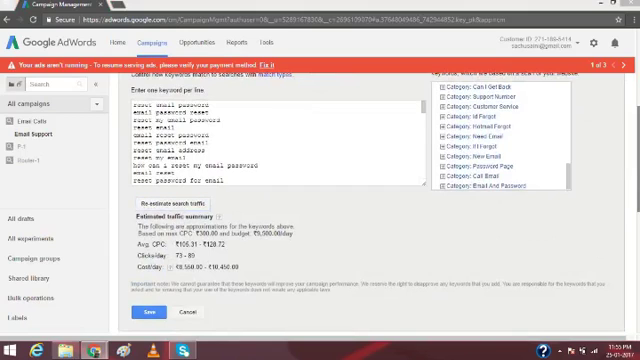
# Save the new keywords to the Email Support ad group and view its call ad.
pyautogui.scroll(-3)
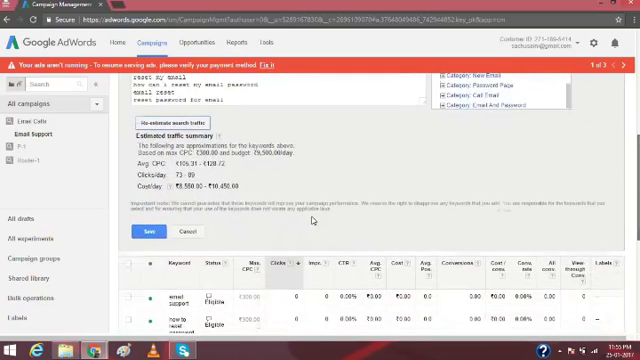
pyautogui.click(150, 232)
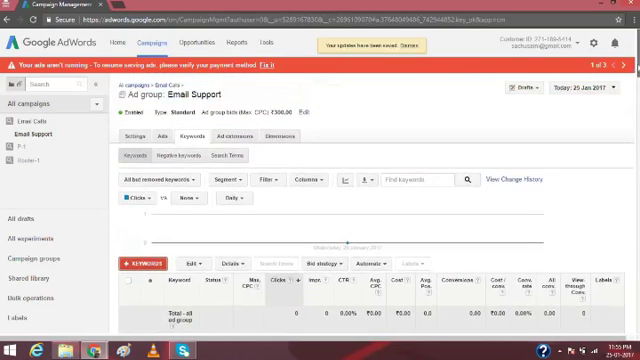
pyautogui.scroll(-3)
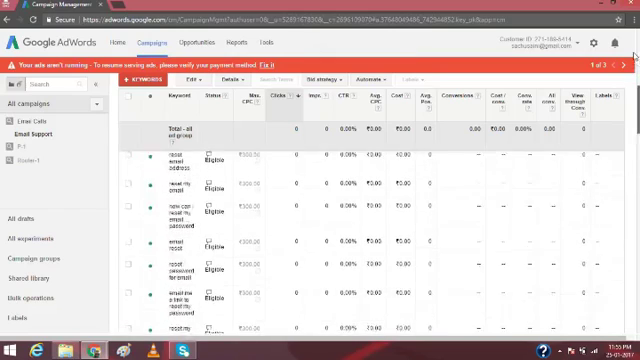
pyautogui.click(48, 106)
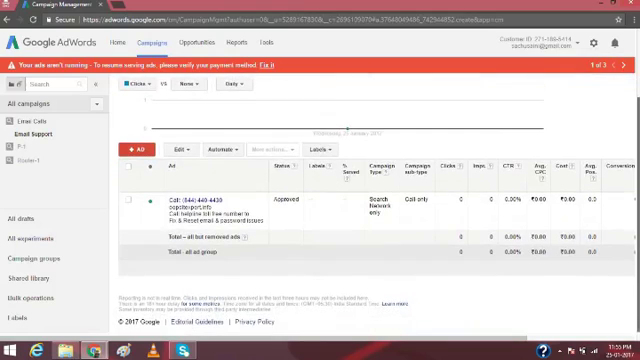
pyautogui.moveTo(404, 140)
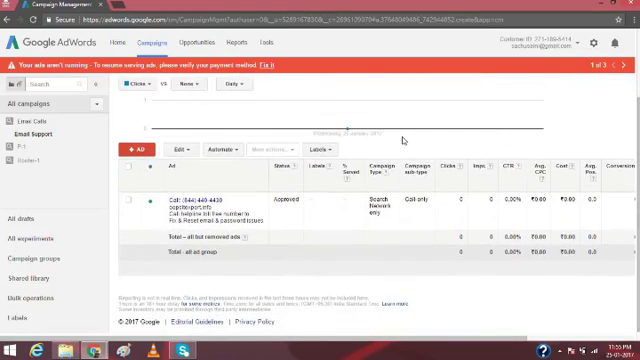